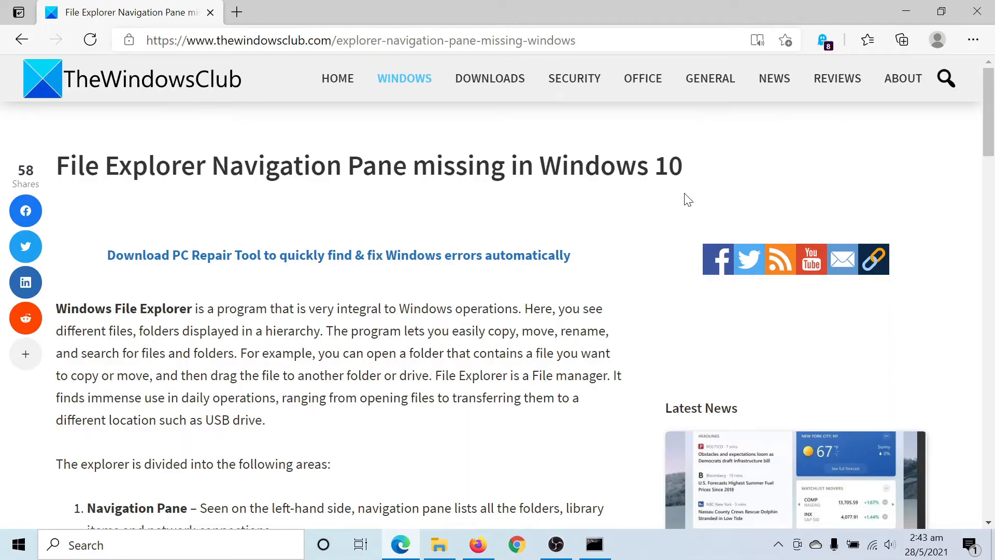
mouse_move(78, 190)
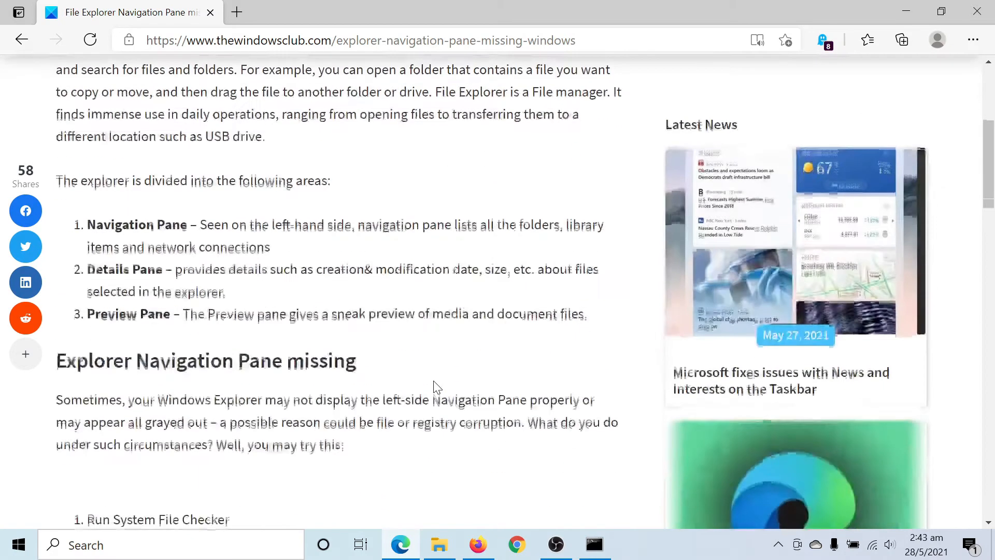
Read down through the article's fixes to the navigation pane setting, then bring up File Explorer.
scroll("down", 3)
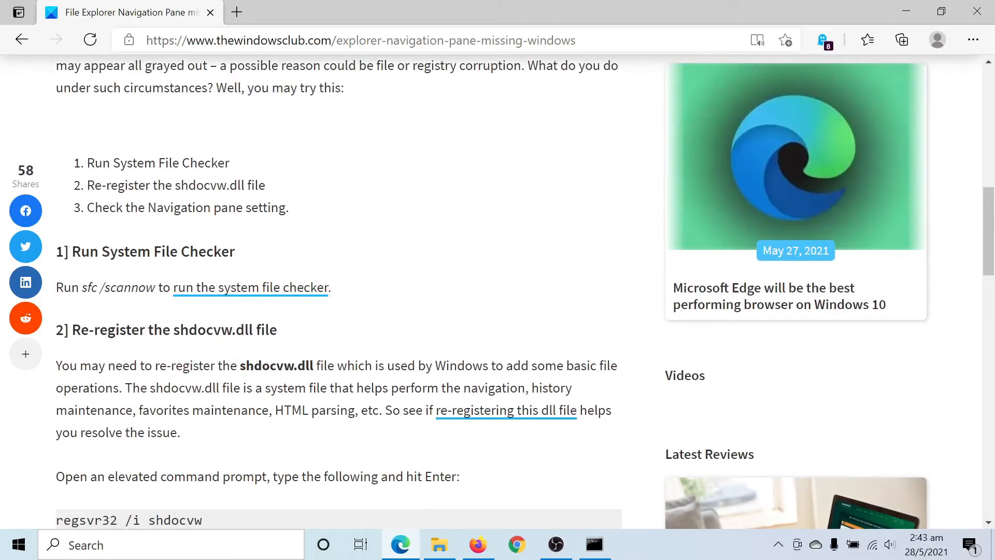
mouse_move(352, 381)
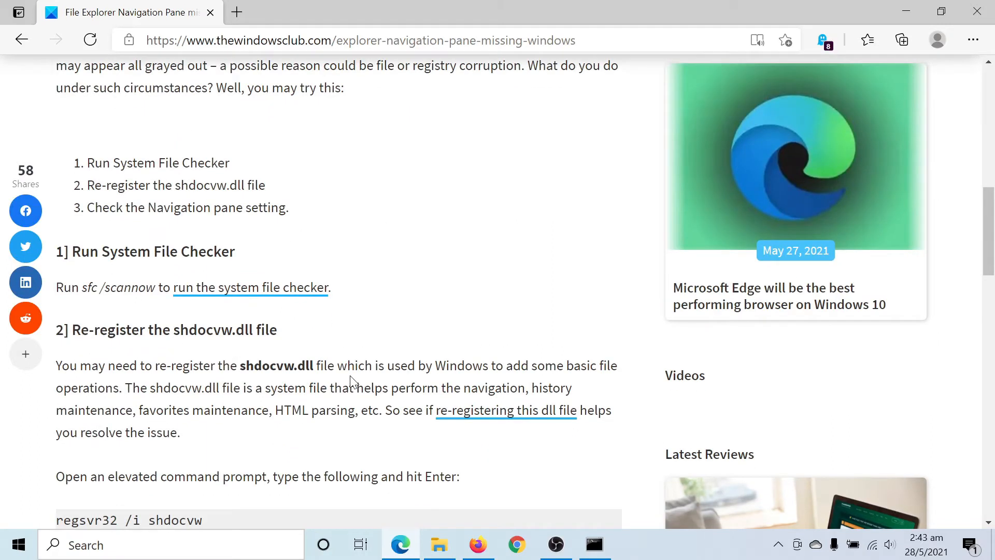
scroll("down", 3)
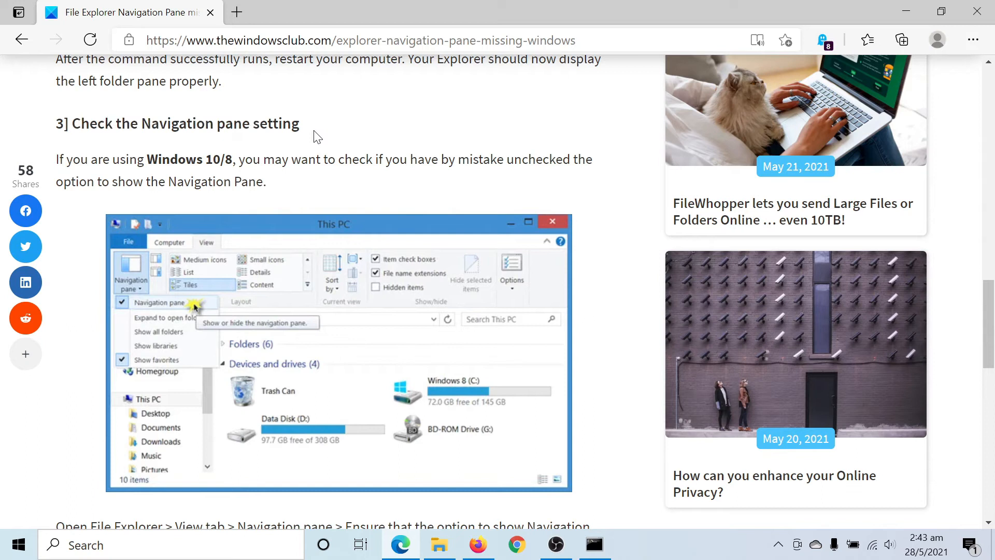
left_click(439, 544)
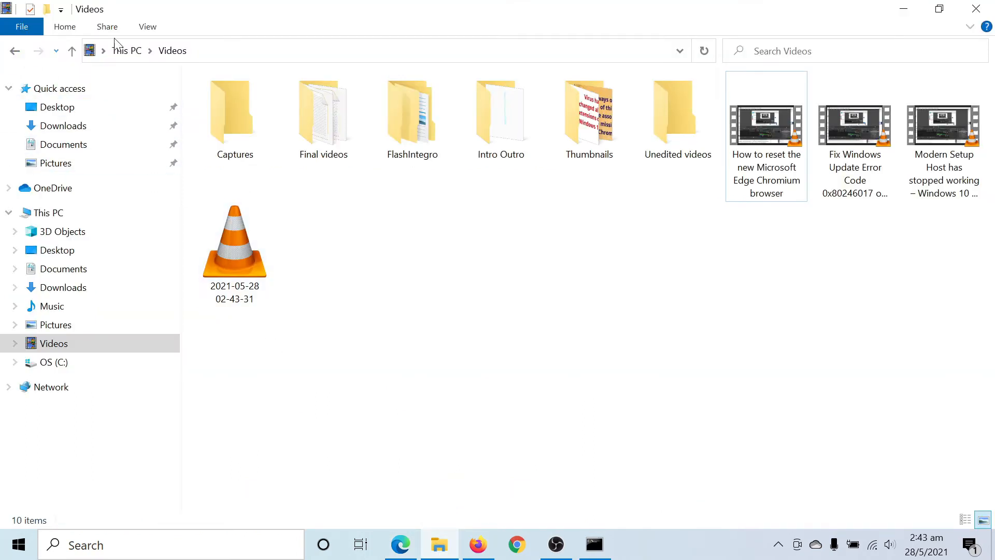
Show the View ribbon's Navigation pane choices, confirming Navigation pane is already checked.
left_click(147, 27)
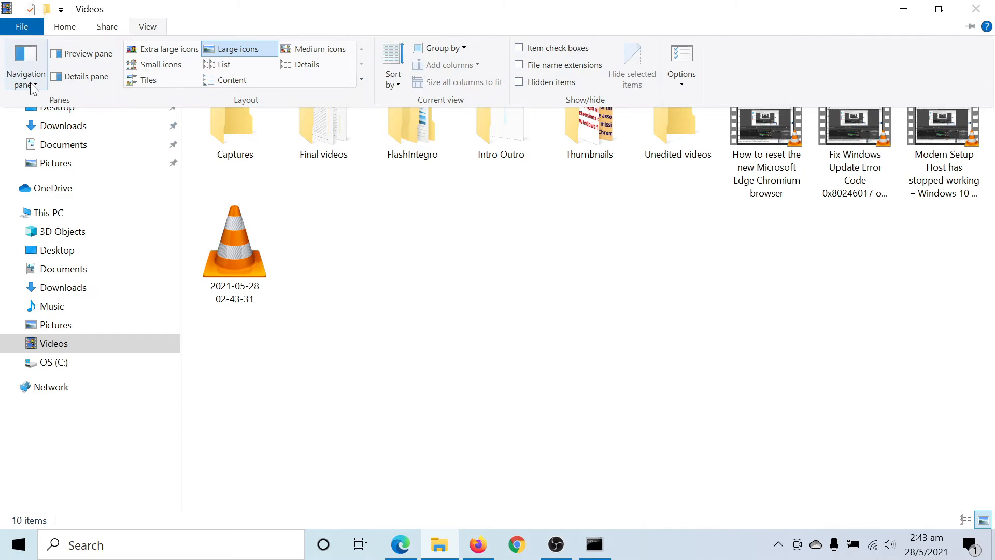
left_click(25, 64)
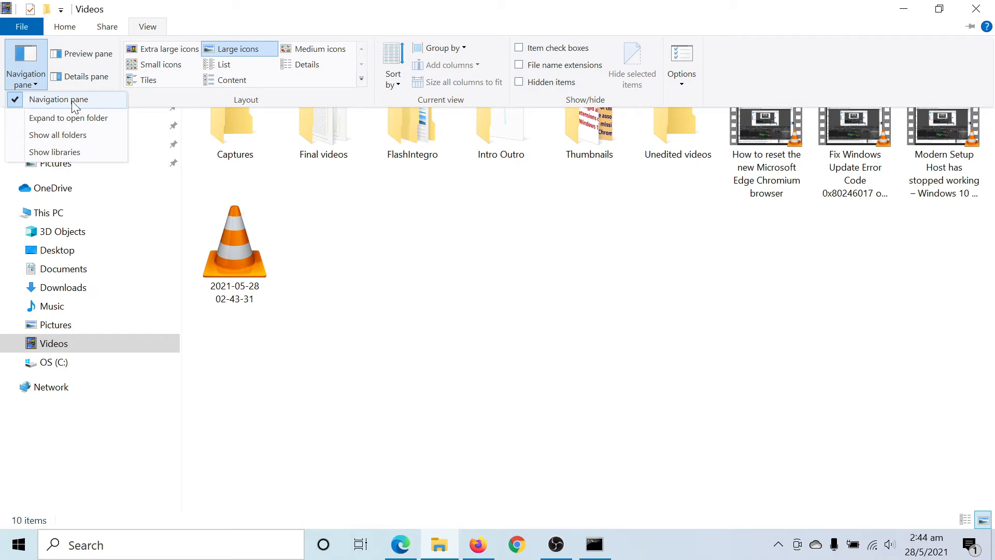
mouse_move(971, 6)
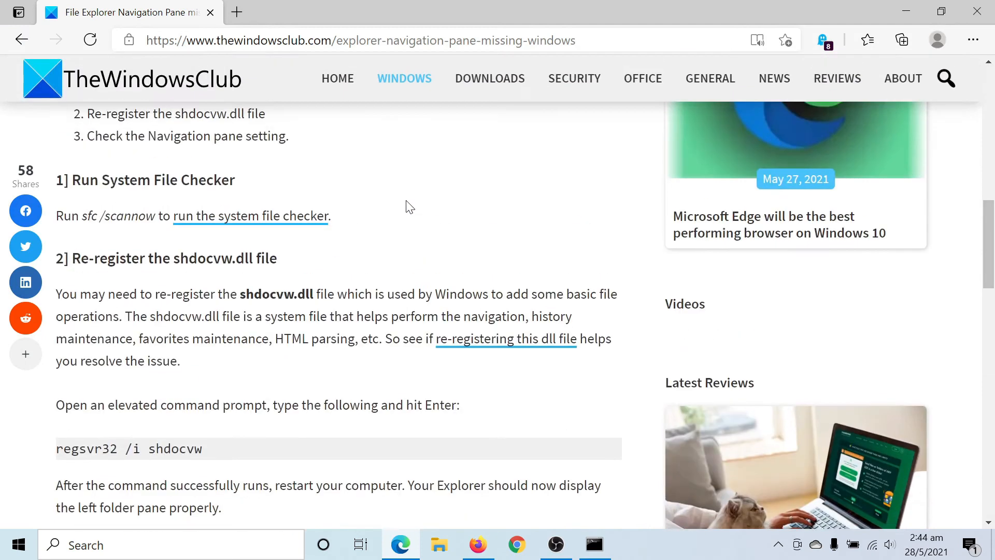
Reach the regsvr32 /i shdocvw step and search Windows for 'comm' to find Command Prompt.
scroll("down", 3)
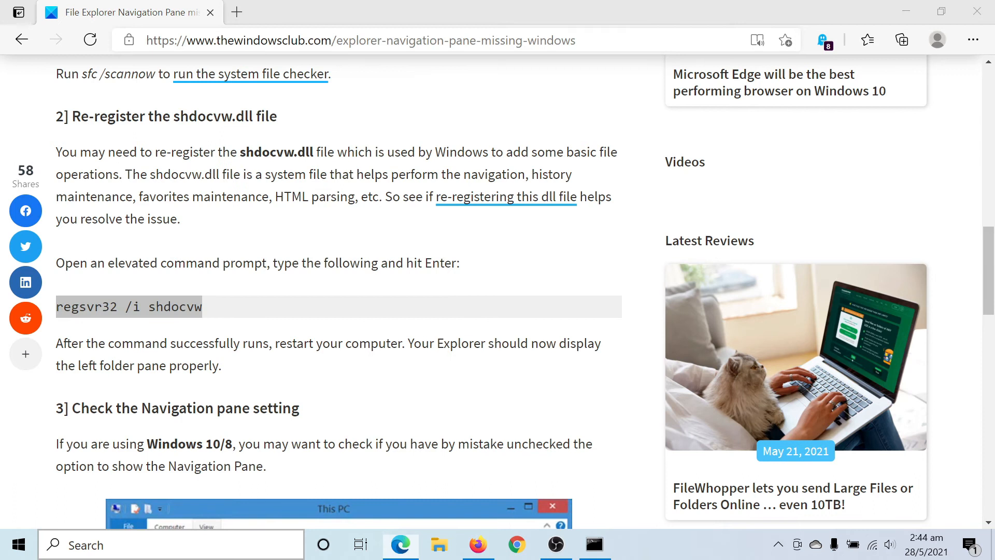
type("comm")
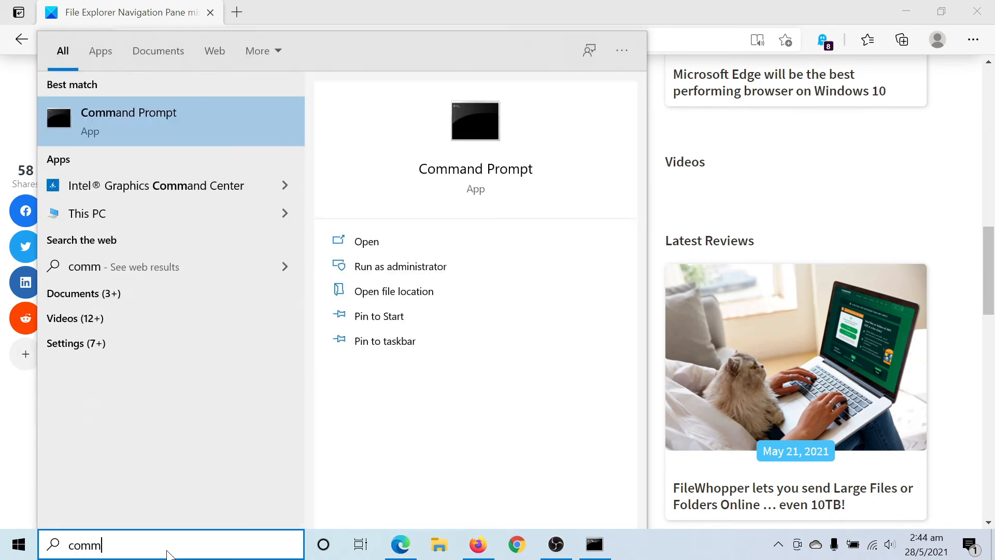
mouse_move(557, 515)
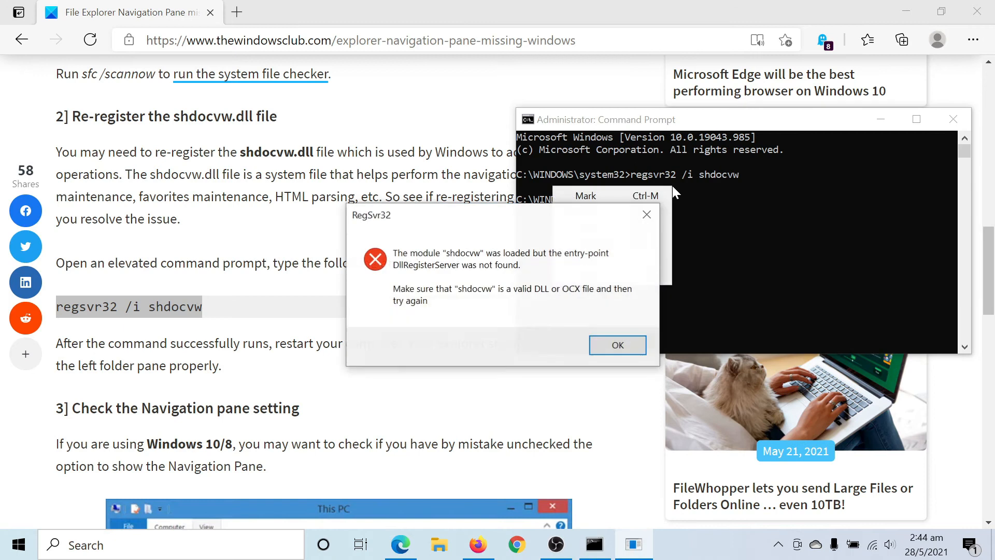
Dismiss the RegSvr32 entry-point error and return to the article's earlier fixes in Edge.
left_click(616, 344)
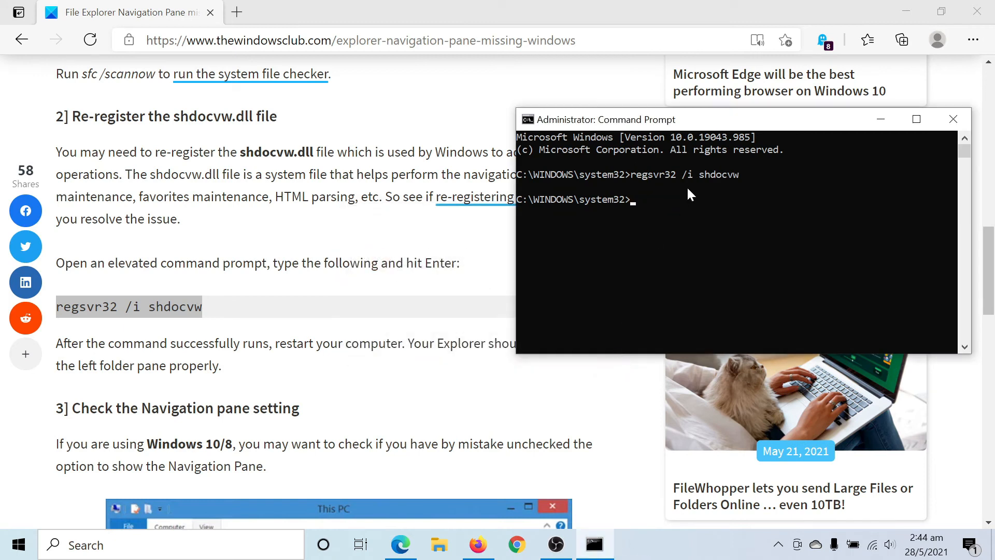
left_click(951, 119)
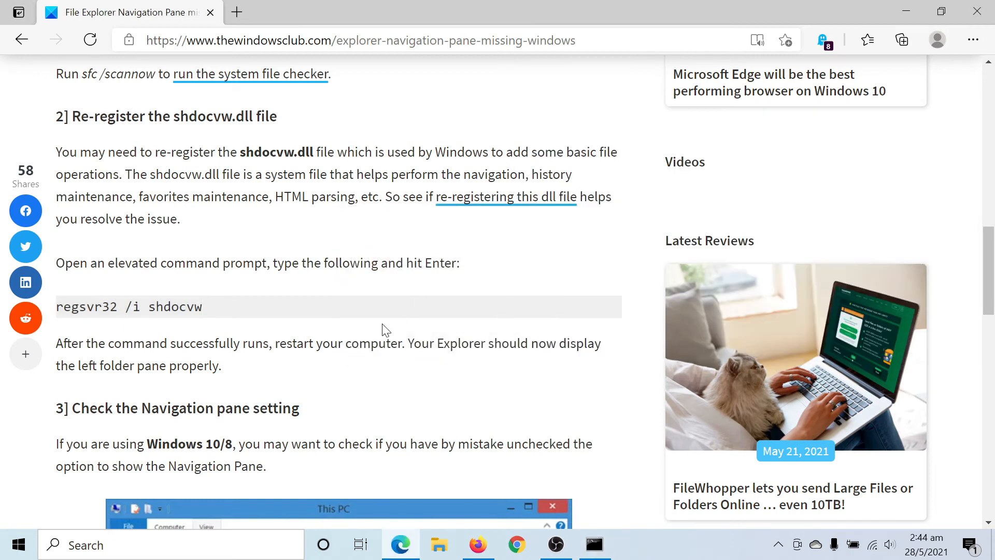
scroll("up", 3)
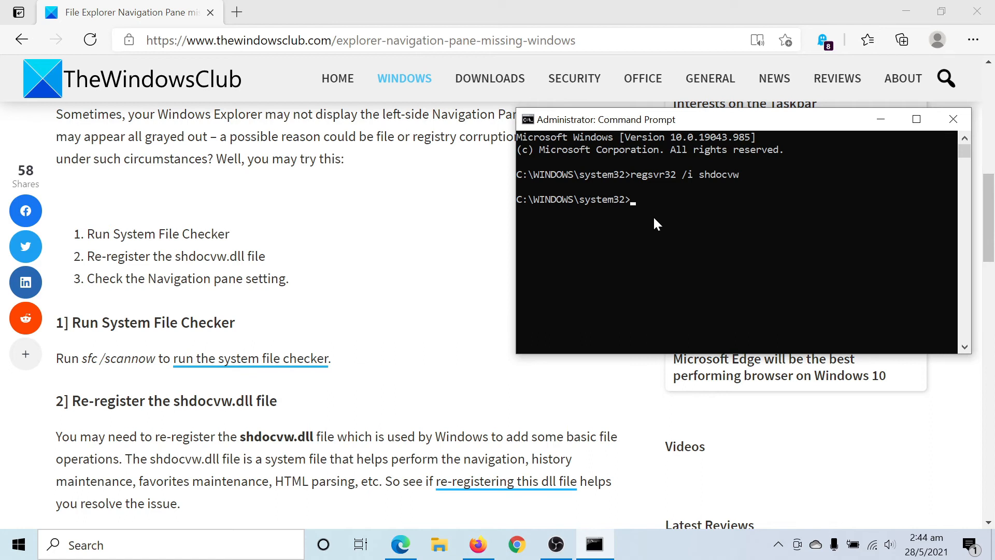
mouse_move(660, 223)
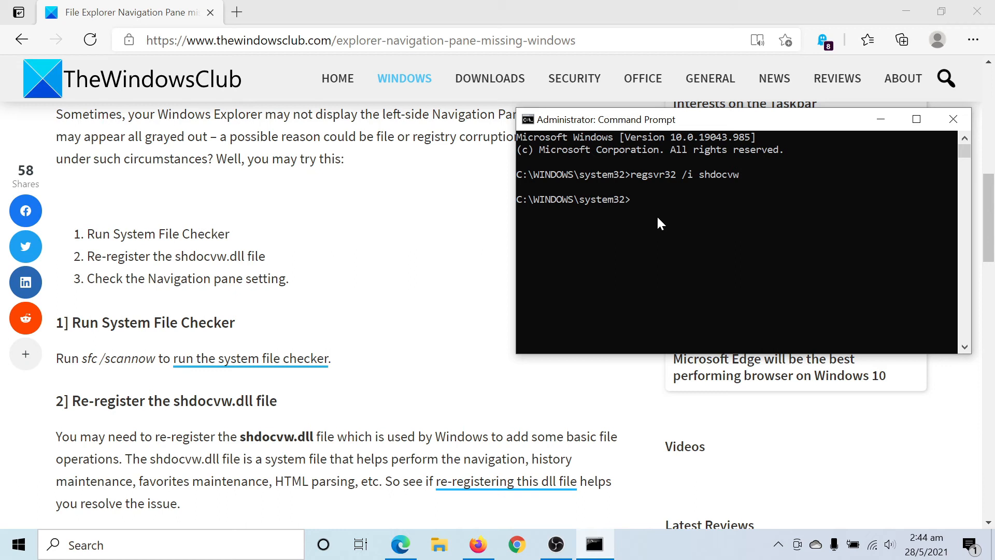
Enter 'sfc /scanno' at the administrator prompt for the System File Checker scan.
type("sfc /")
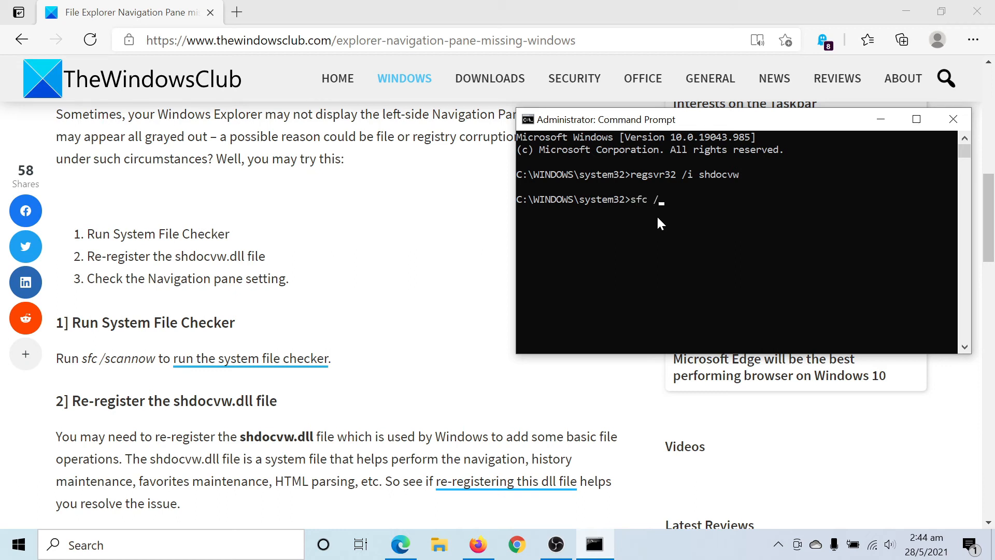
type("scanno")
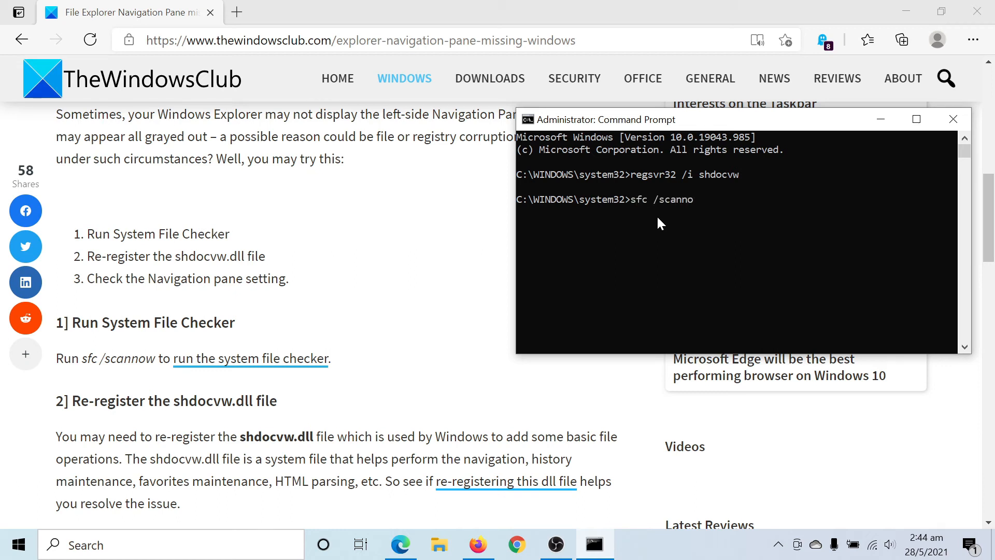